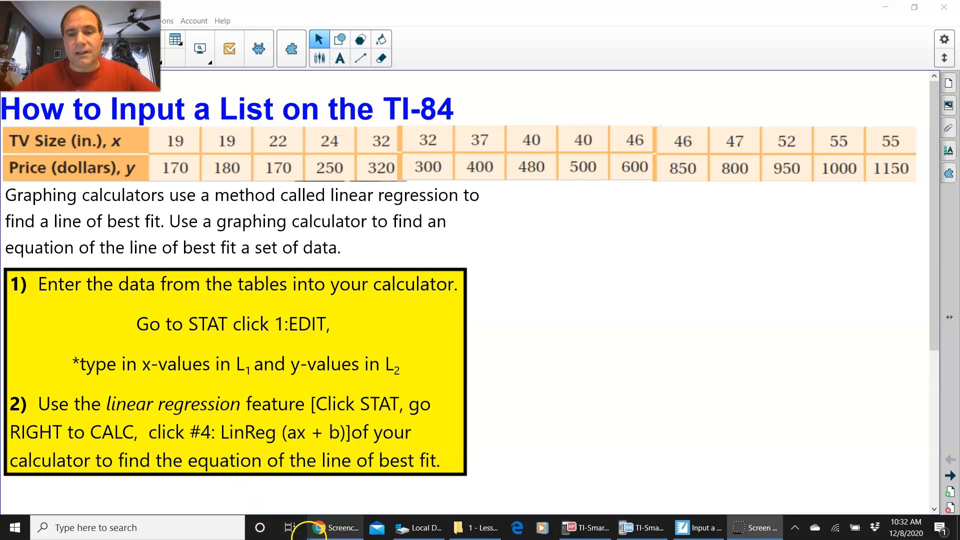
Step: Bring the TI-SmartView CE emulator window up beside the Notebook lesson page
click(643, 528)
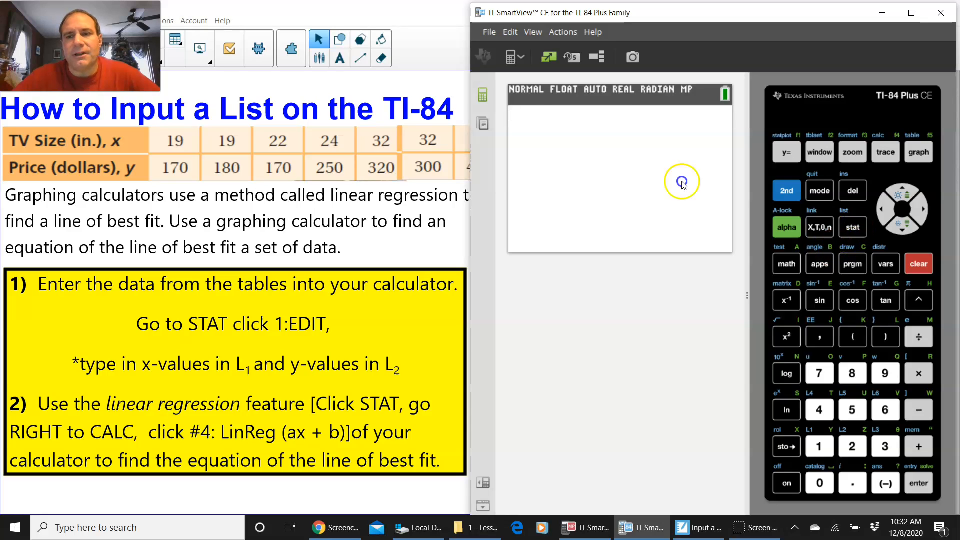
Step: From the STAT menu choose 1:Edit to show the empty L1–L5 list editor
click(852, 227)
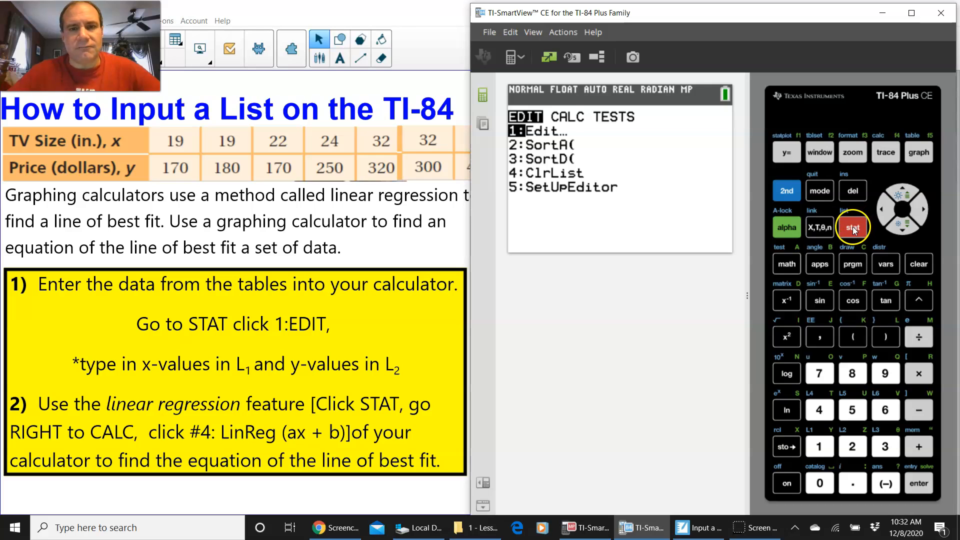
mouse_move(919, 483)
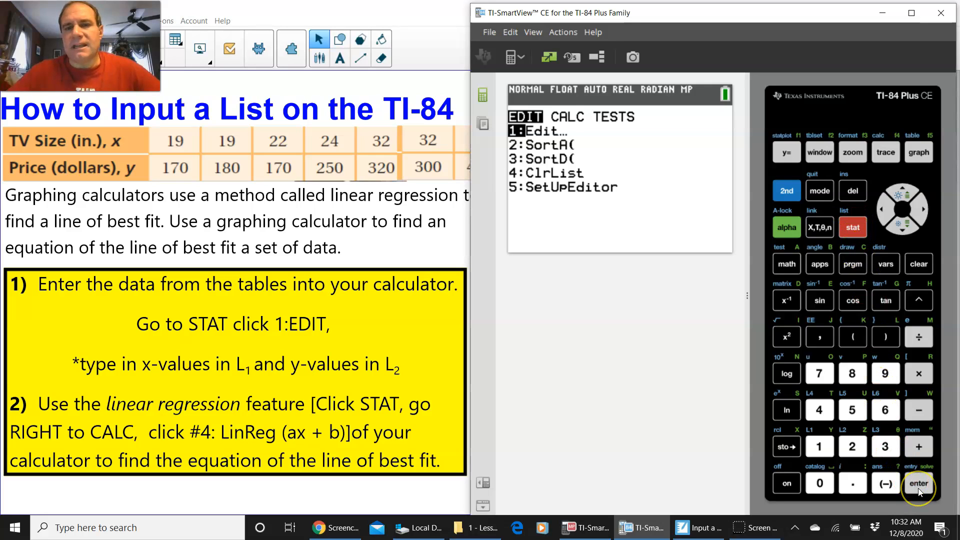
click(918, 484)
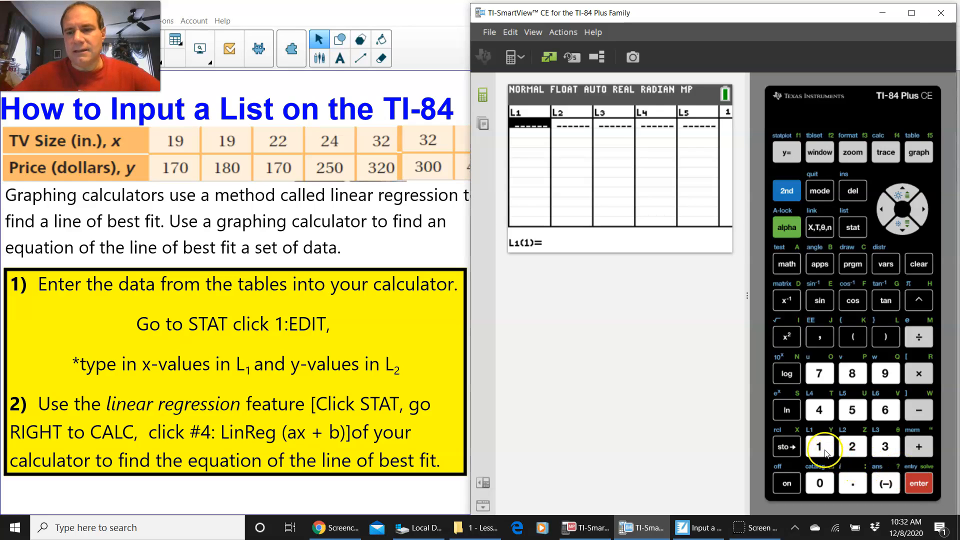
Step: Enter the first TV sizes 19, 19, 22, 24, 32, 32 into list L1
click(819, 446)
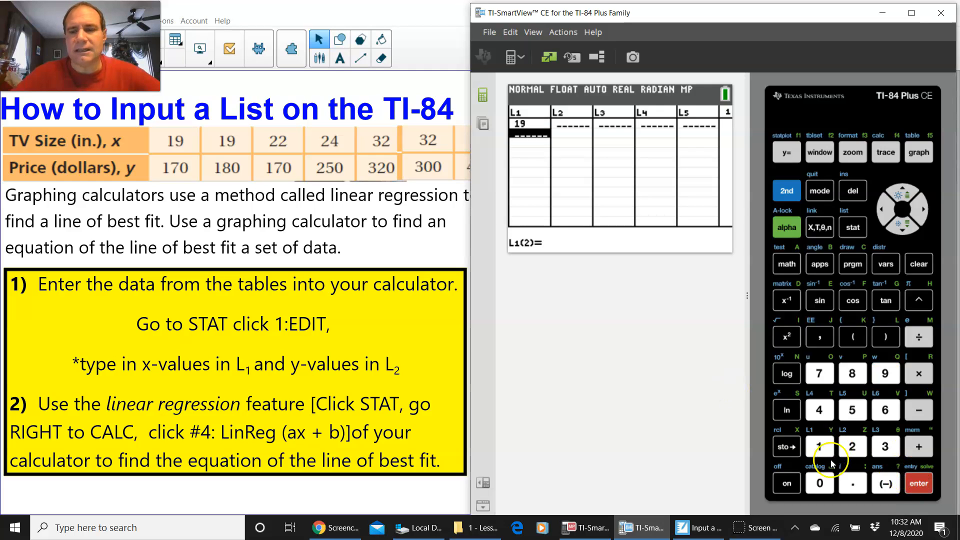
click(885, 373)
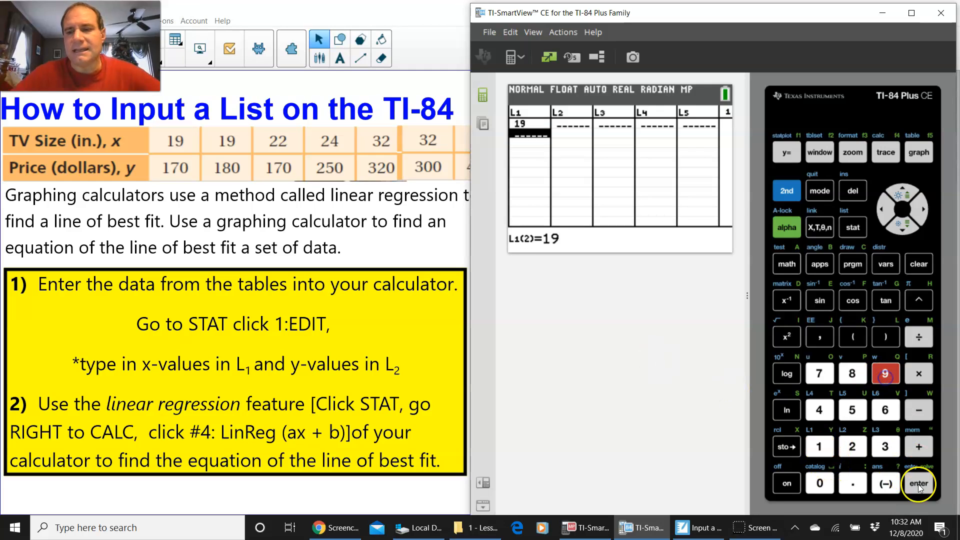
click(918, 484)
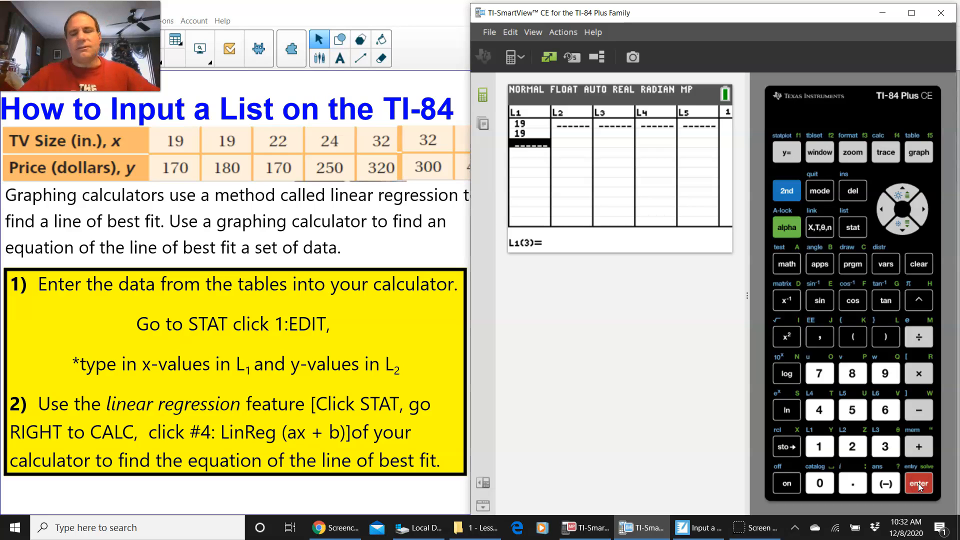
mouse_move(319, 57)
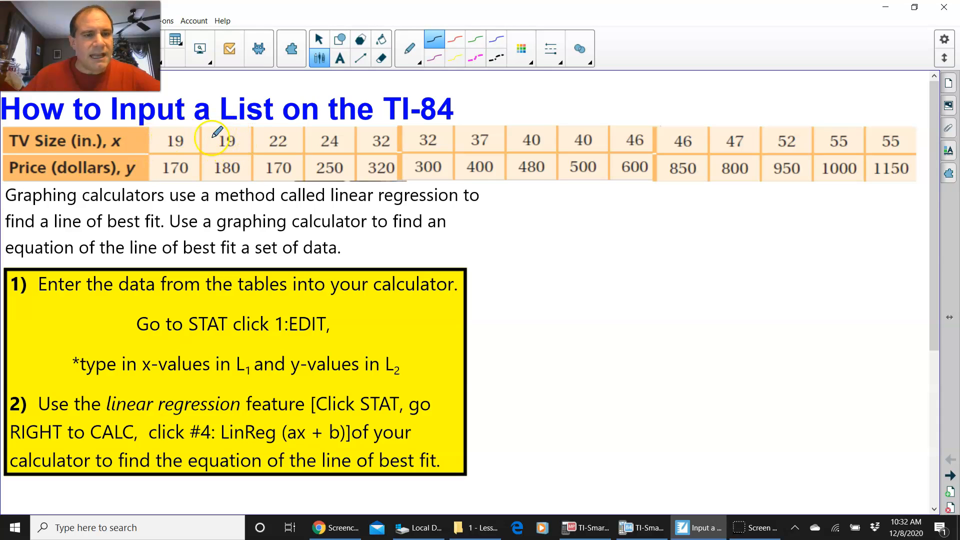
mouse_move(239, 132)
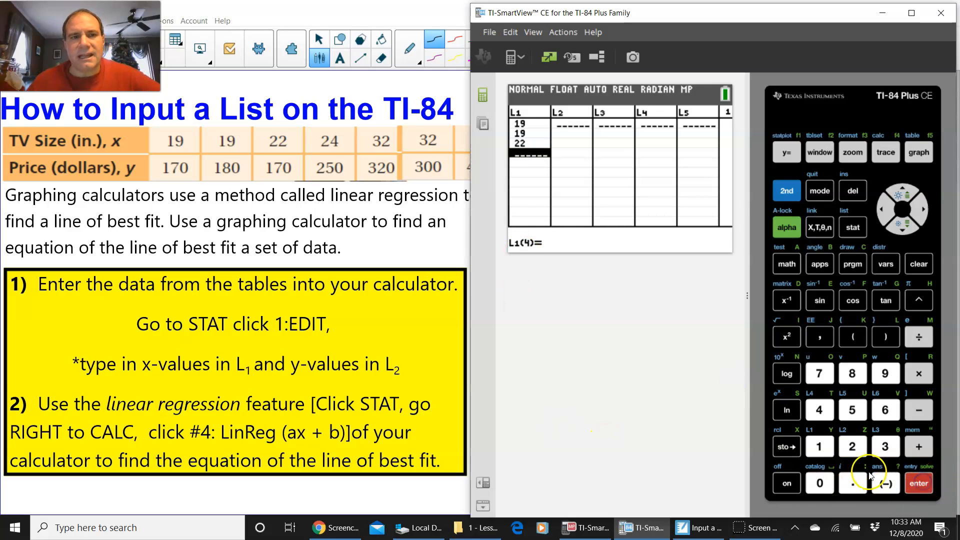
click(852, 447)
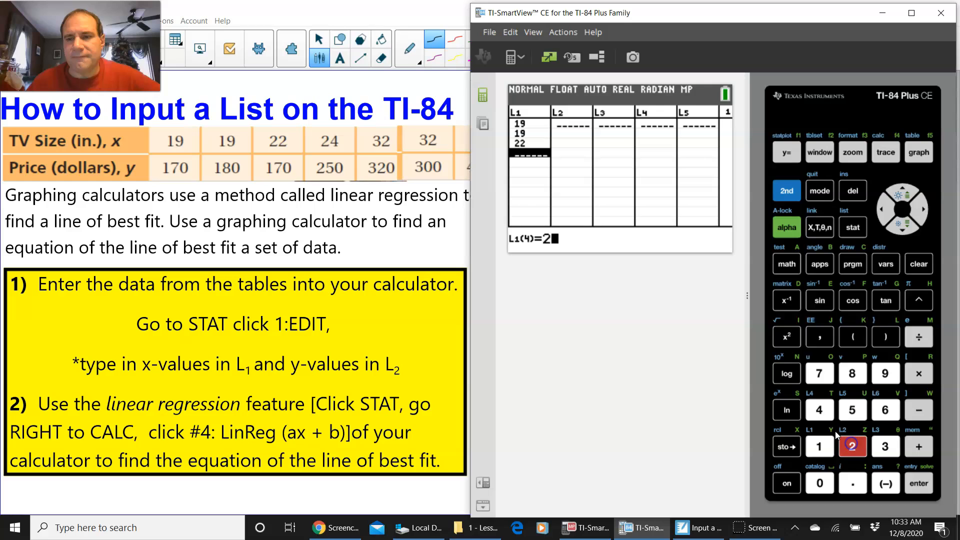
click(820, 410)
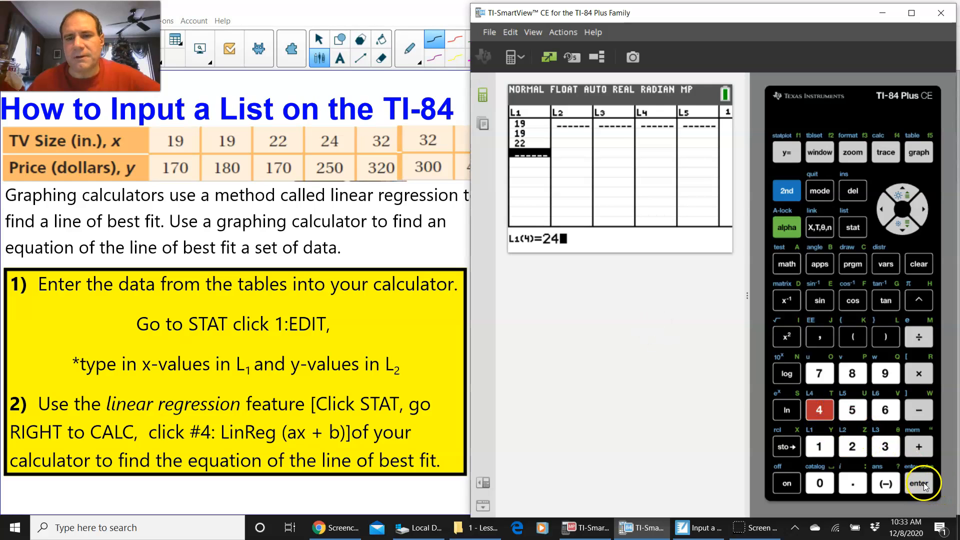
click(918, 484)
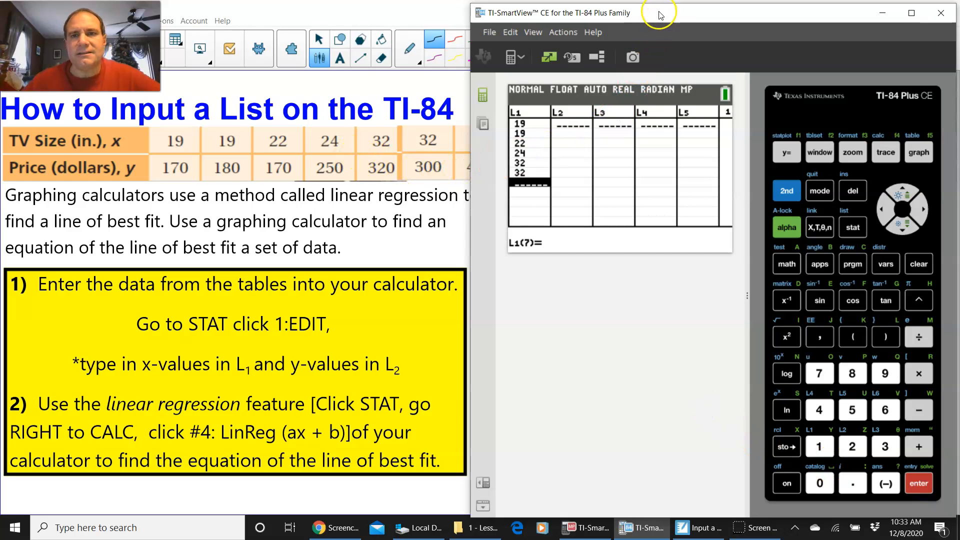
Step: Enter the remaining TV sizes 37, 40, 40, 46, 46, 47, 52, 55, 55 into L1
drag(658, 12, 681, 151)
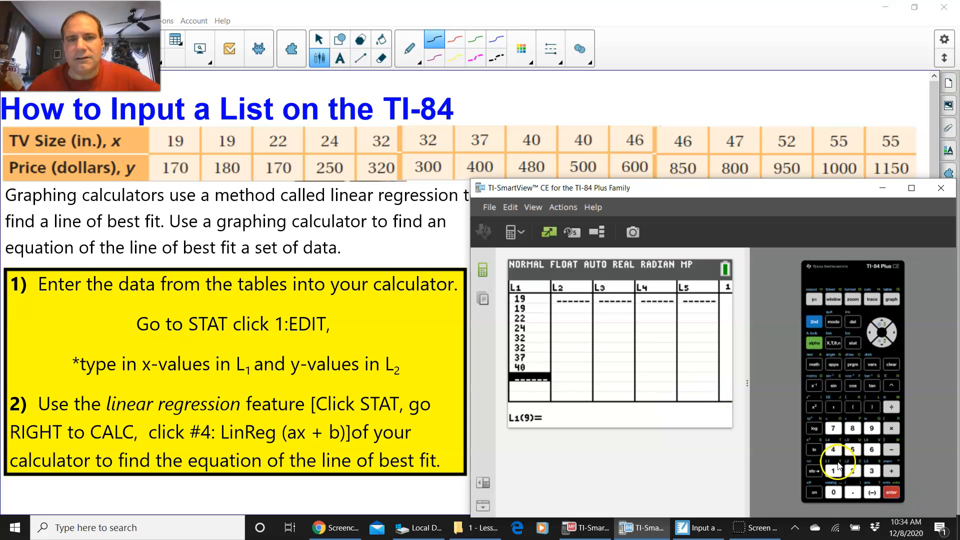
click(833, 492)
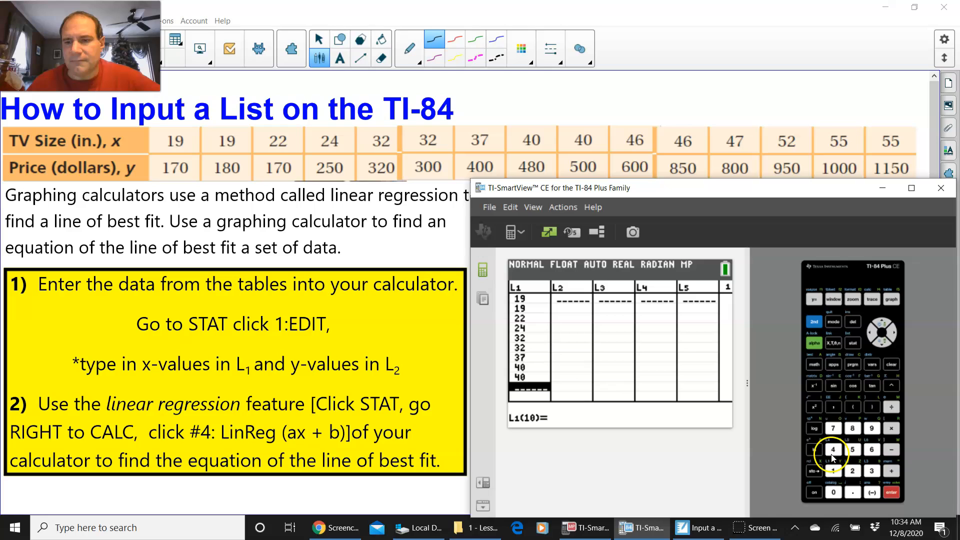
click(834, 449)
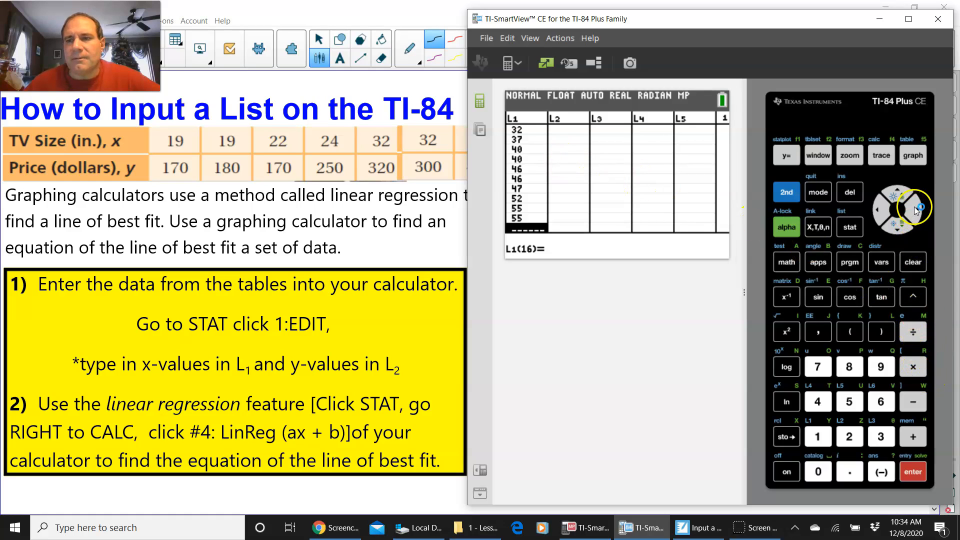
Step: Move to list L2 and enter the first prices 170, 180, 170, 250, 320
click(914, 211)
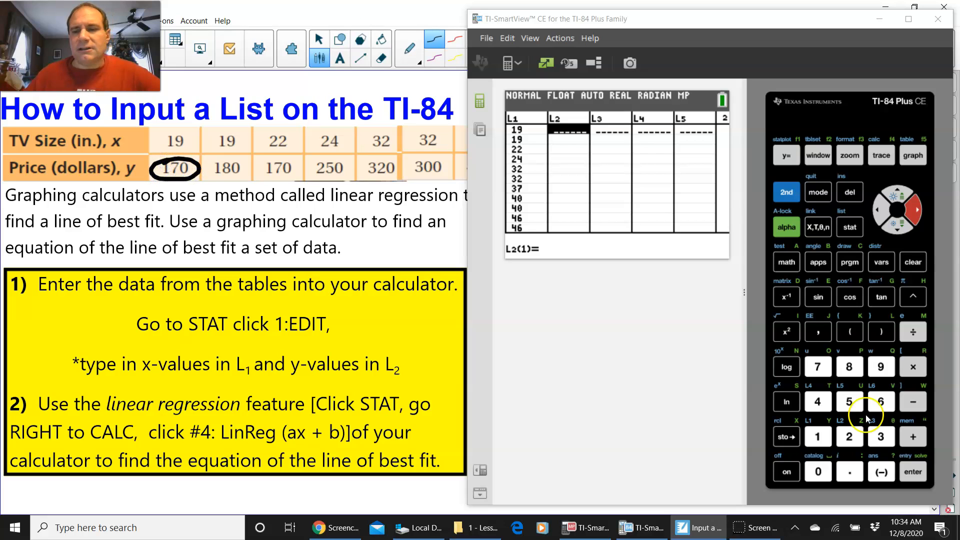
click(817, 367)
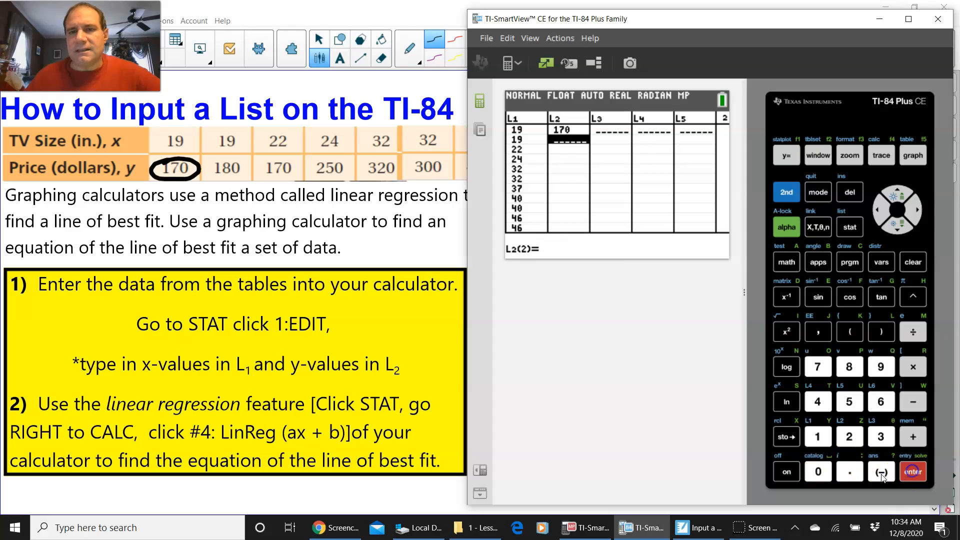
click(817, 437)
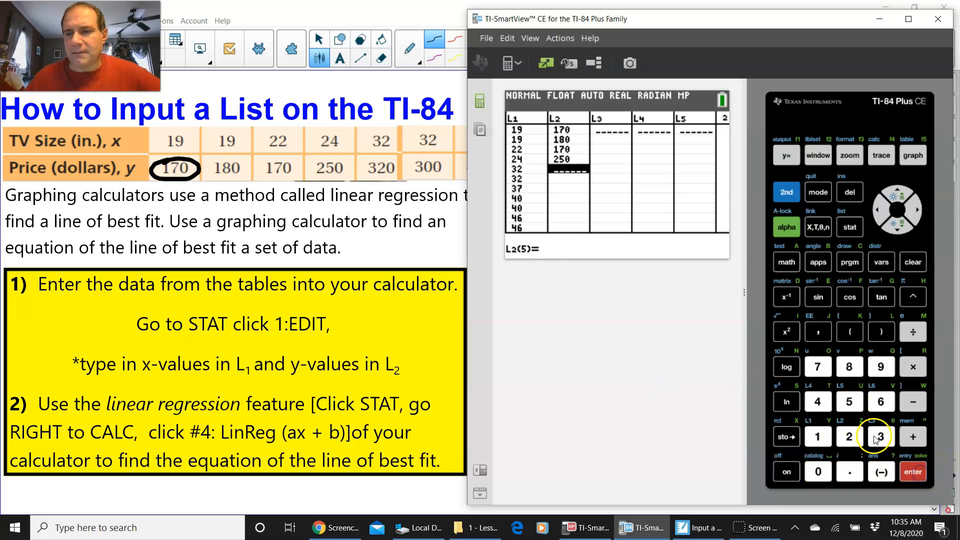
click(849, 438)
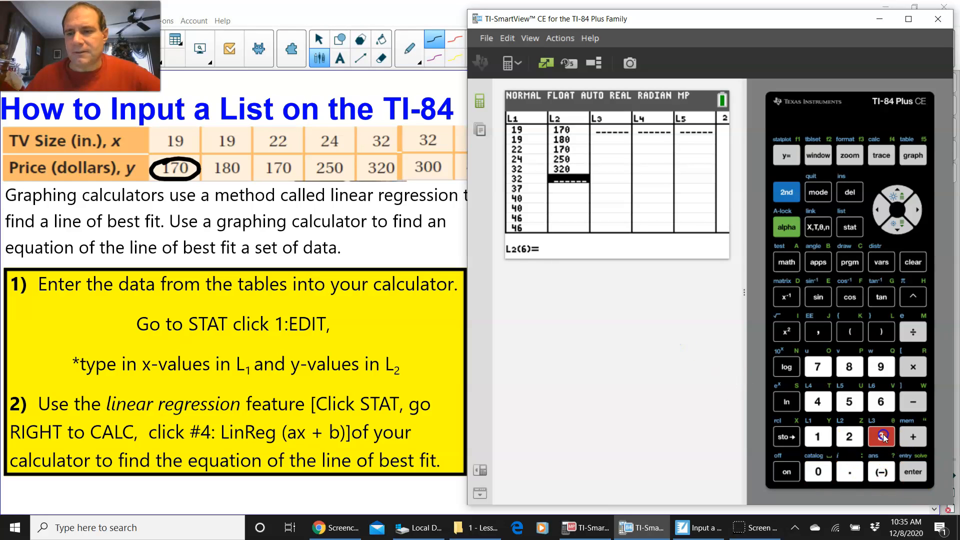
Step: Enter the remaining prices into L2, ending 850, 800, 950, 1000, 1050, and return to the STAT menu
text(300)
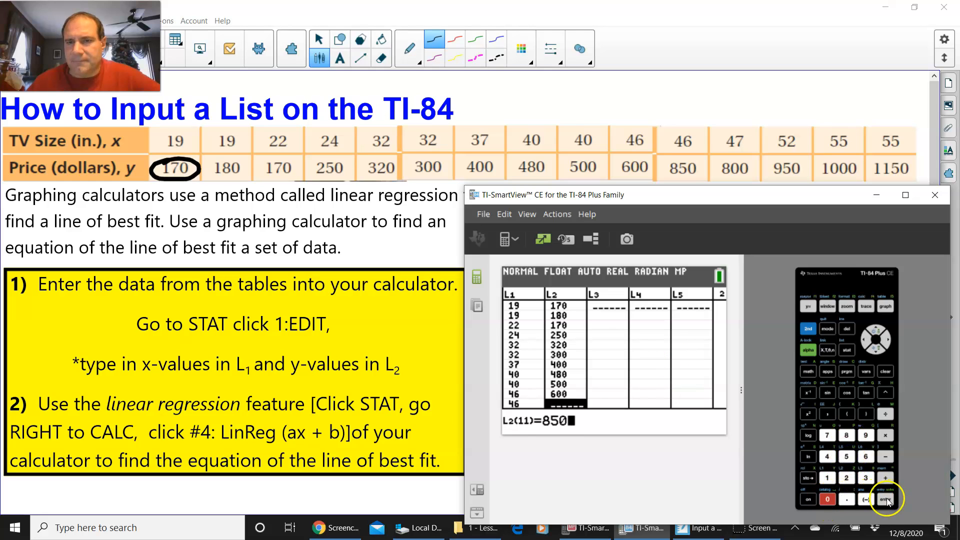
click(848, 435)
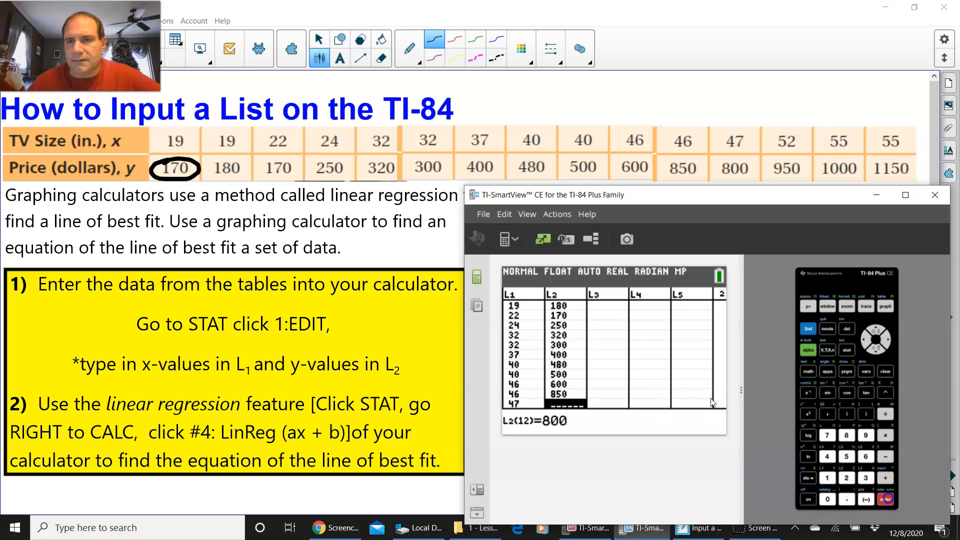
click(865, 435)
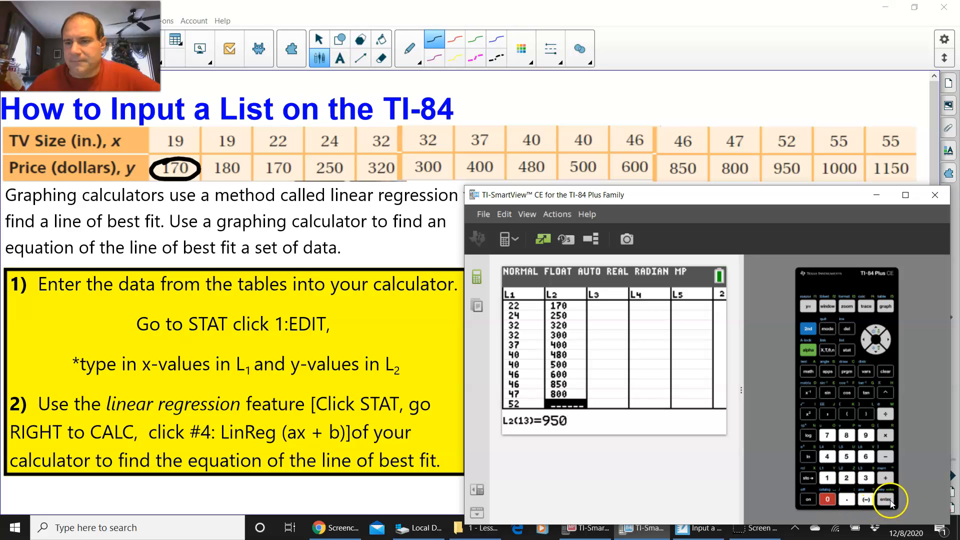
click(885, 499)
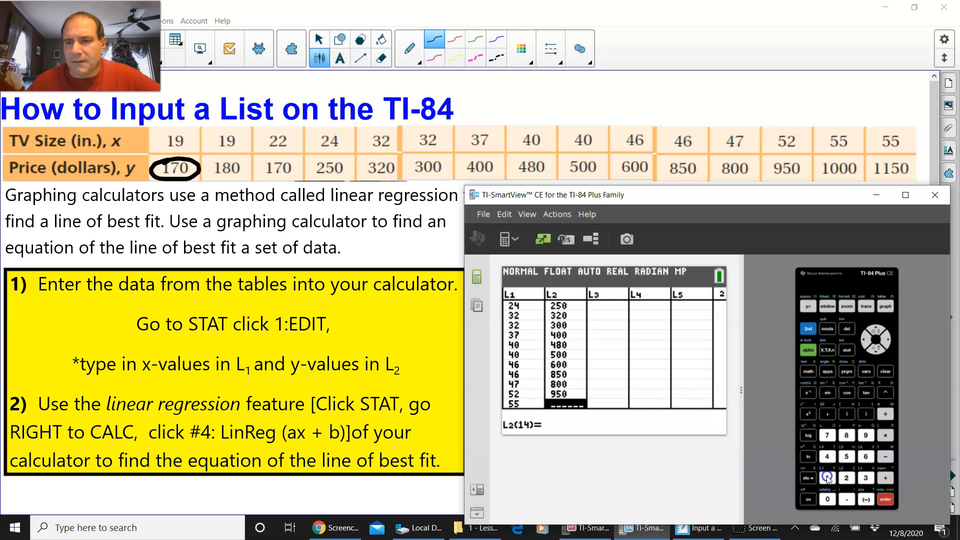
text(1000)
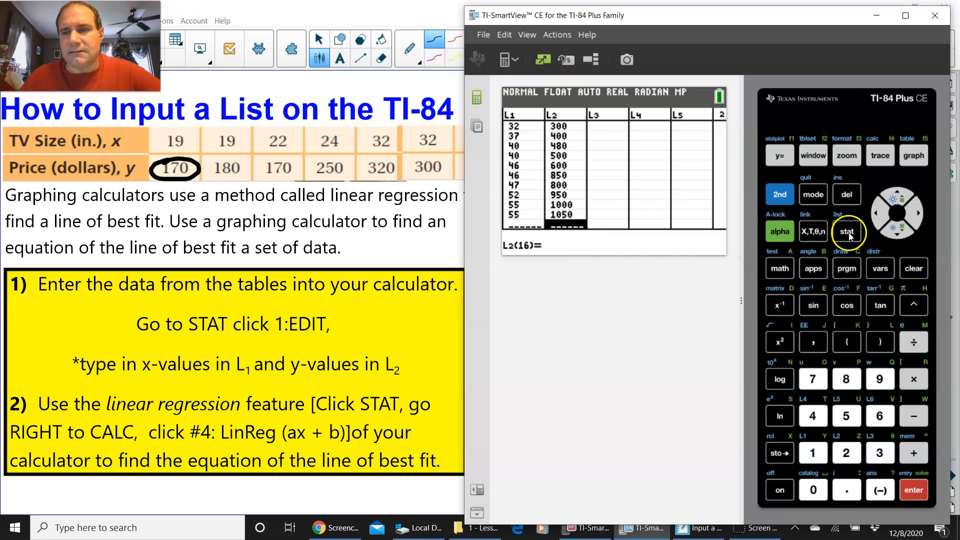
click(847, 231)
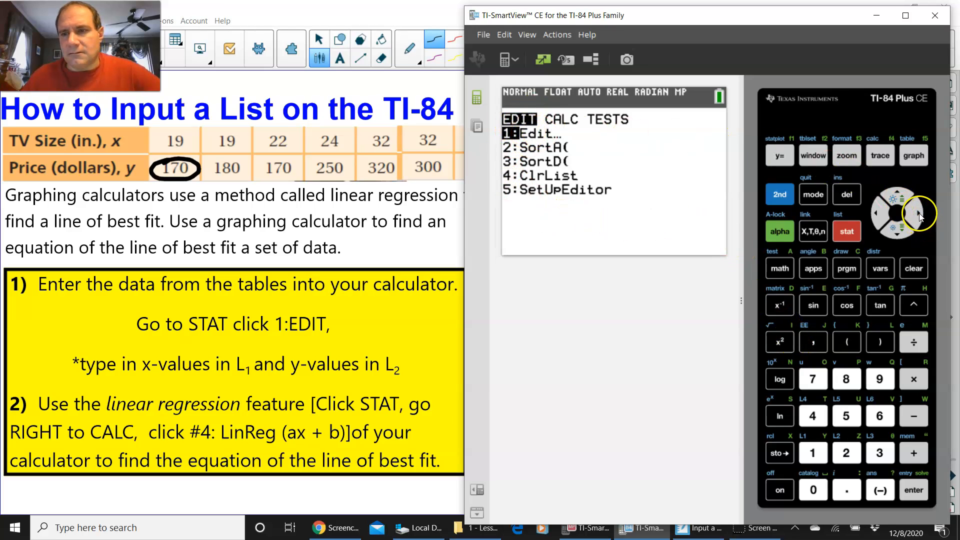
Step: Switch to the STAT CALC tab and choose LinReg(ax+b)
click(917, 212)
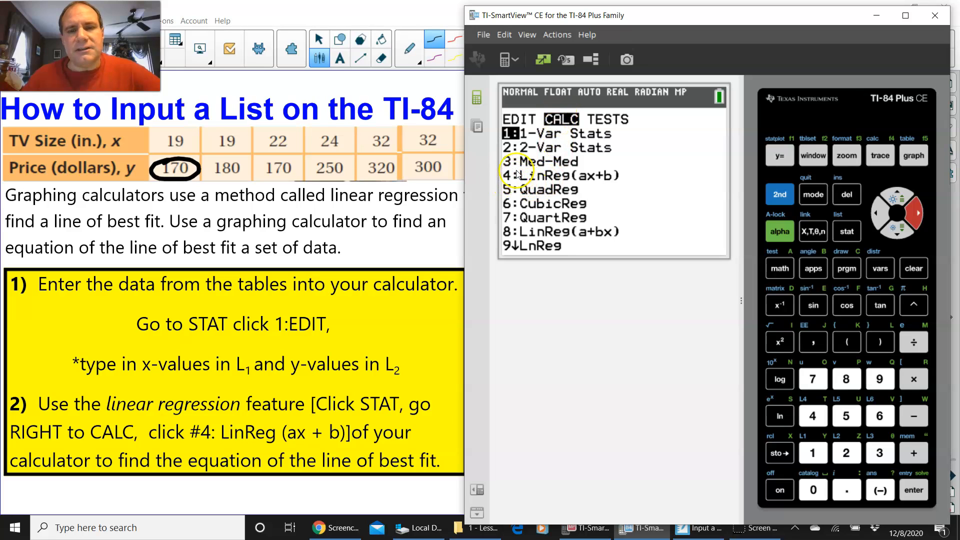
mouse_move(566, 178)
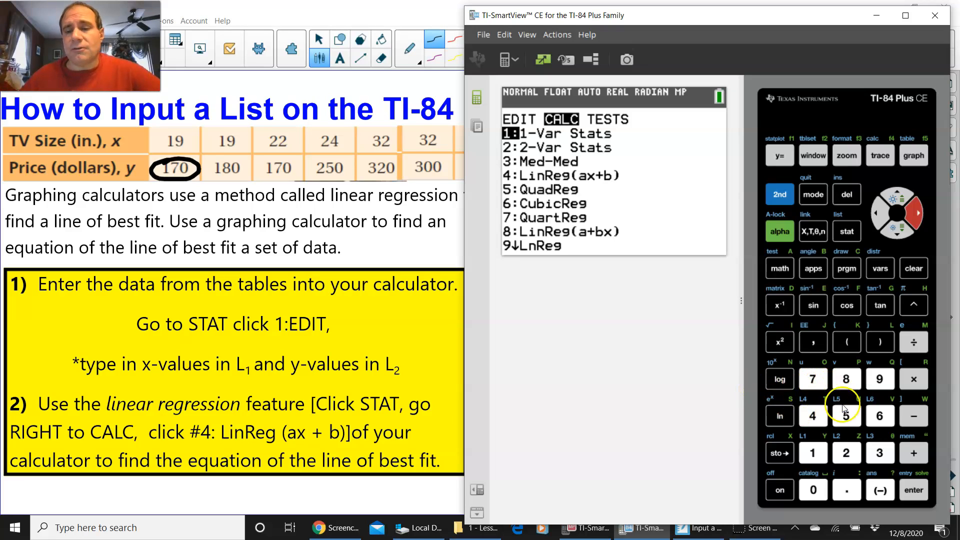
click(814, 416)
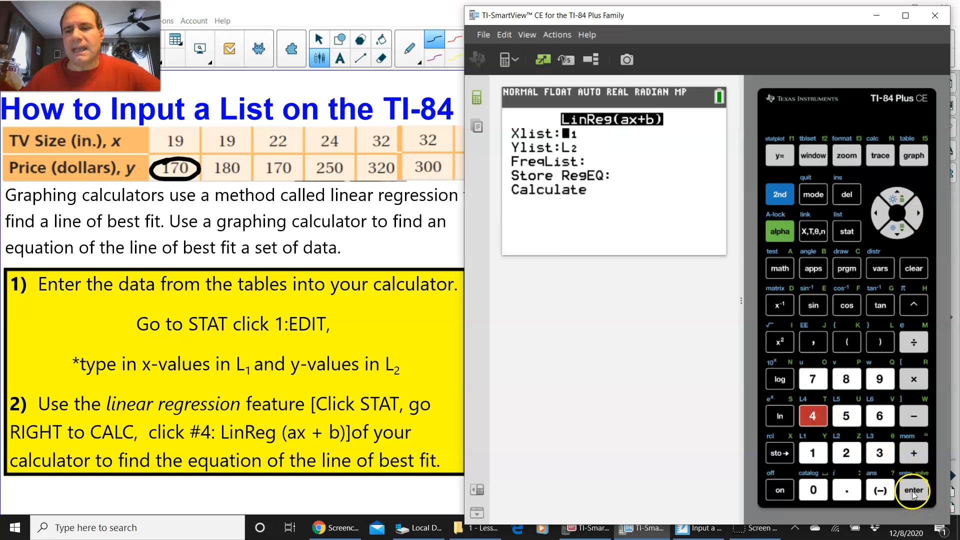
mouse_move(626, 129)
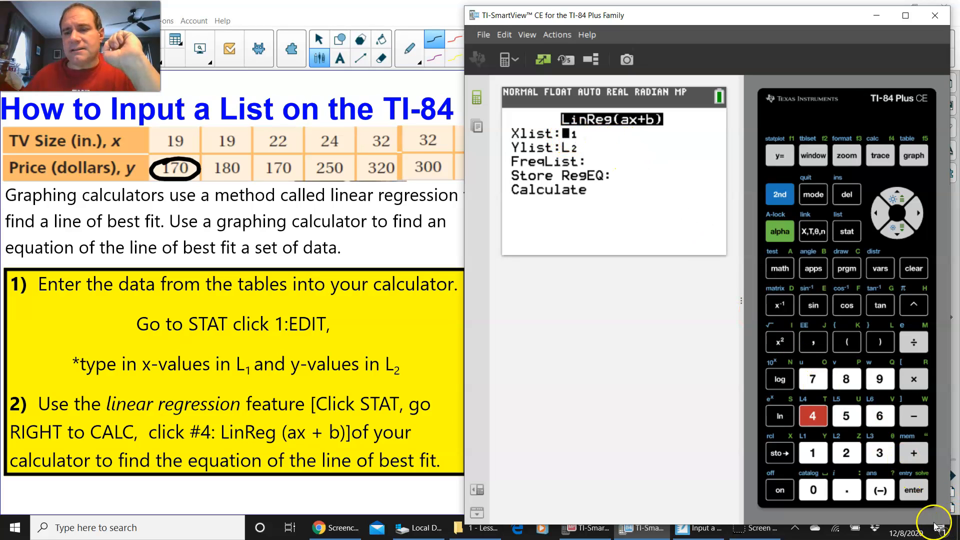
Step: Accept Xlist L1 and Ylist L2 and step down to the Calculate line
click(914, 490)
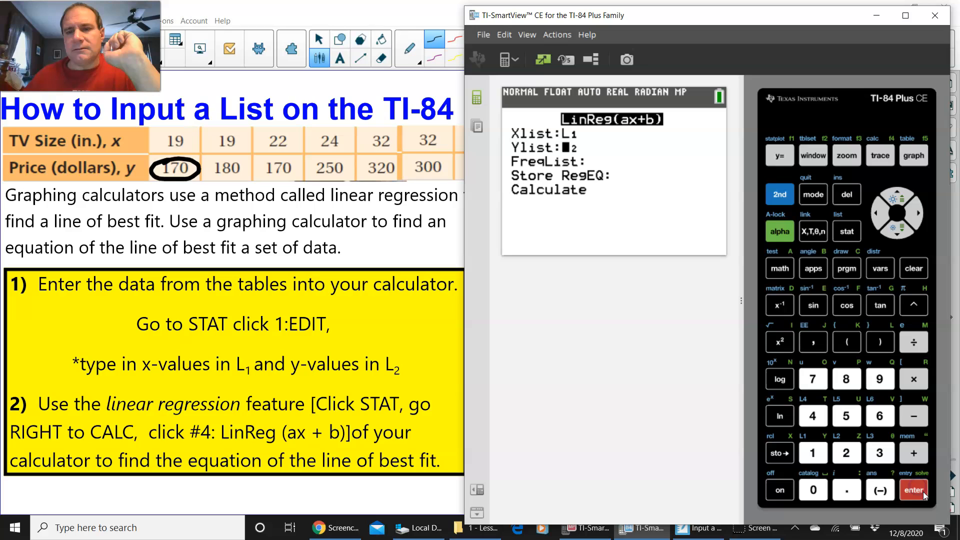
click(913, 490)
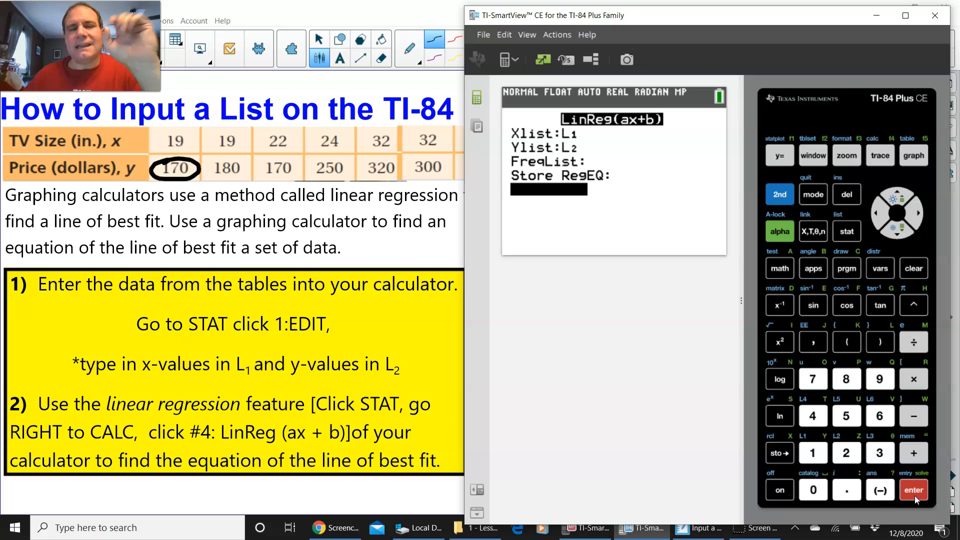
click(914, 491)
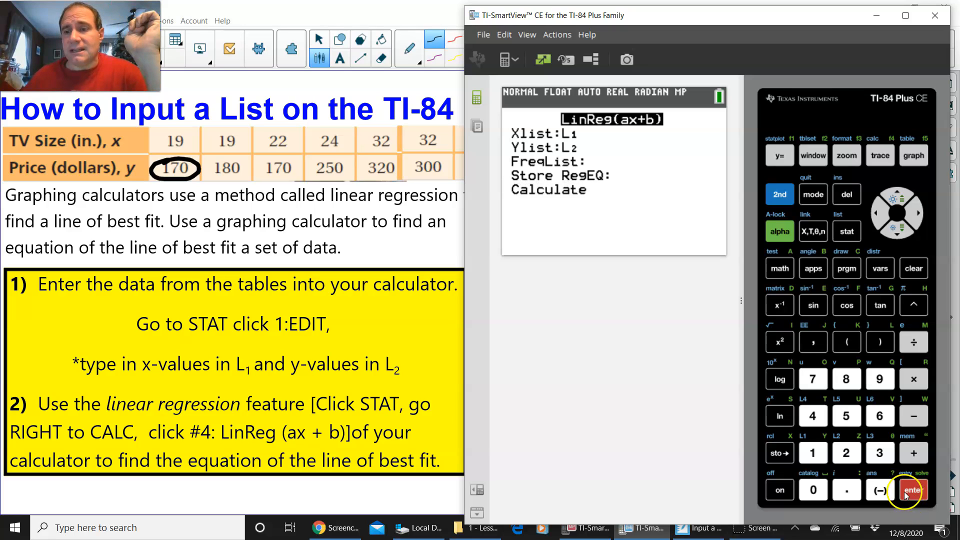
Step: Run the regression to get a=24.16641831 and b=−377.2128509
click(914, 490)
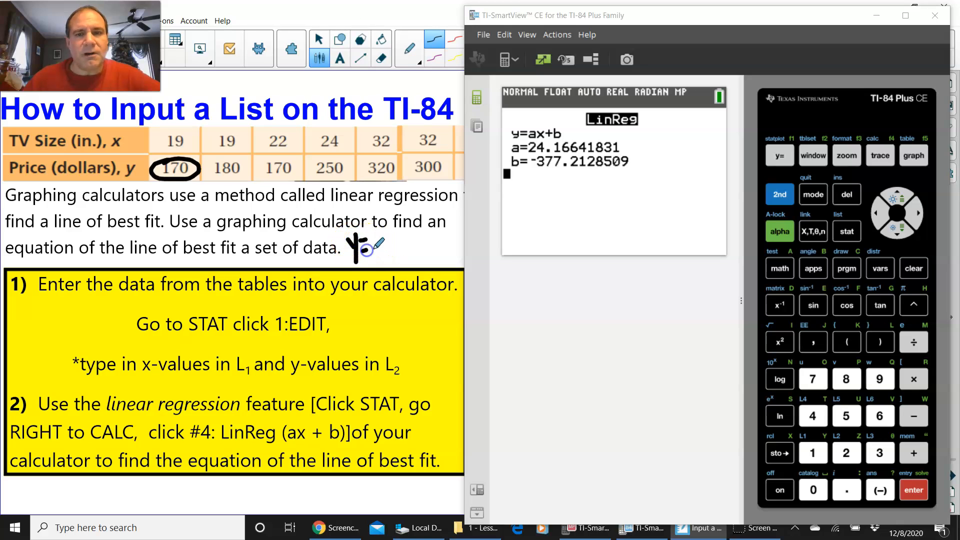
mouse_move(461, 184)
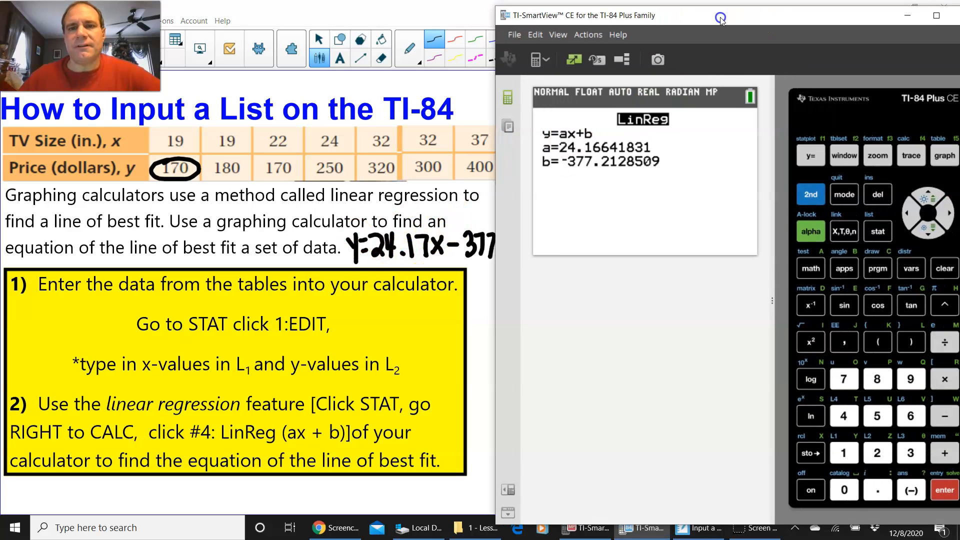
Step: Hide the calculator so y=24.17x−377.21 can be written on the Notebook page
click(908, 15)
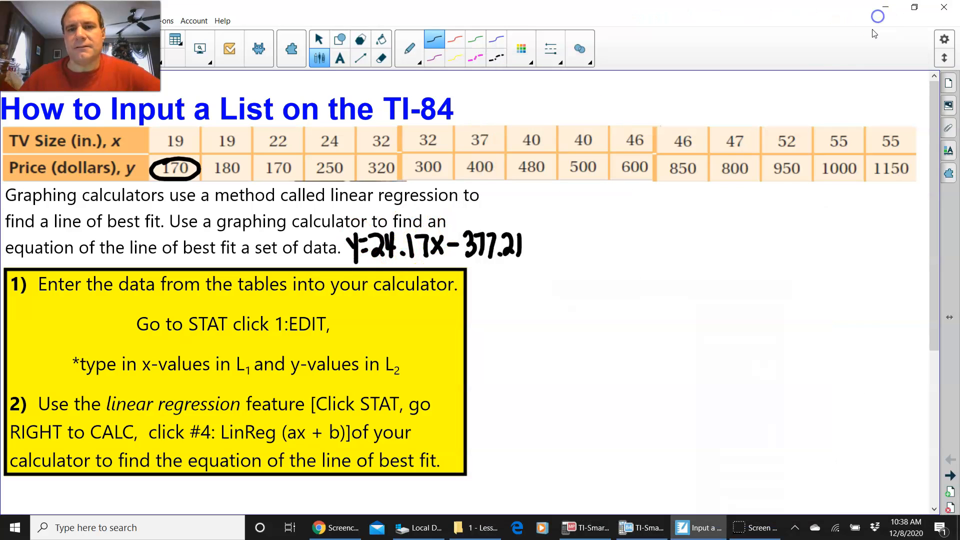
mouse_move(680, 190)
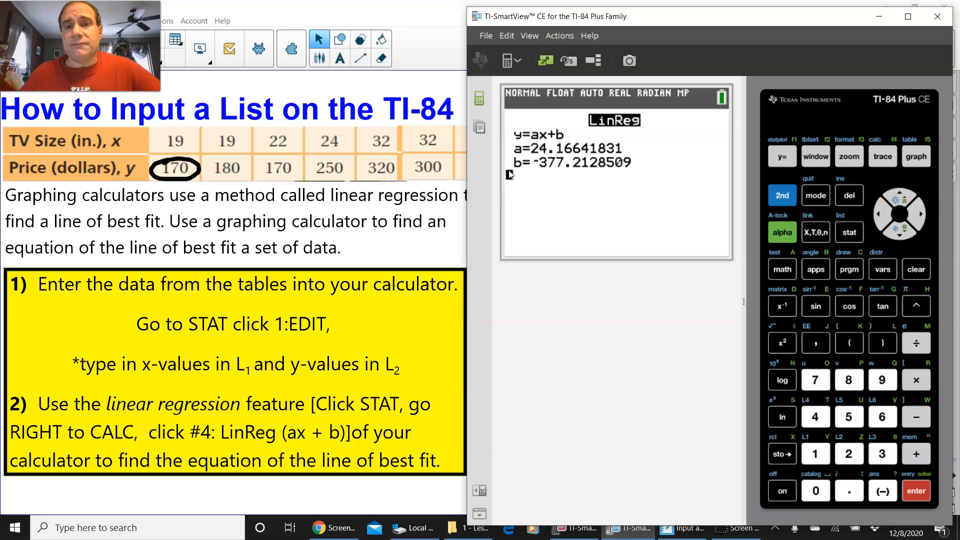
mouse_move(849, 233)
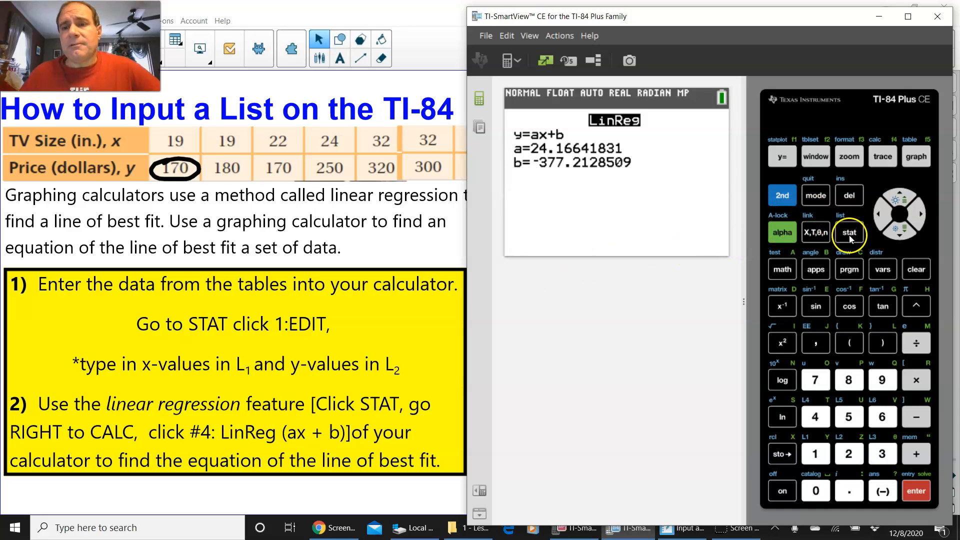
Step: Reopen the list editor from the stat menu, showing TV sizes in L1 and prices in L2
click(850, 233)
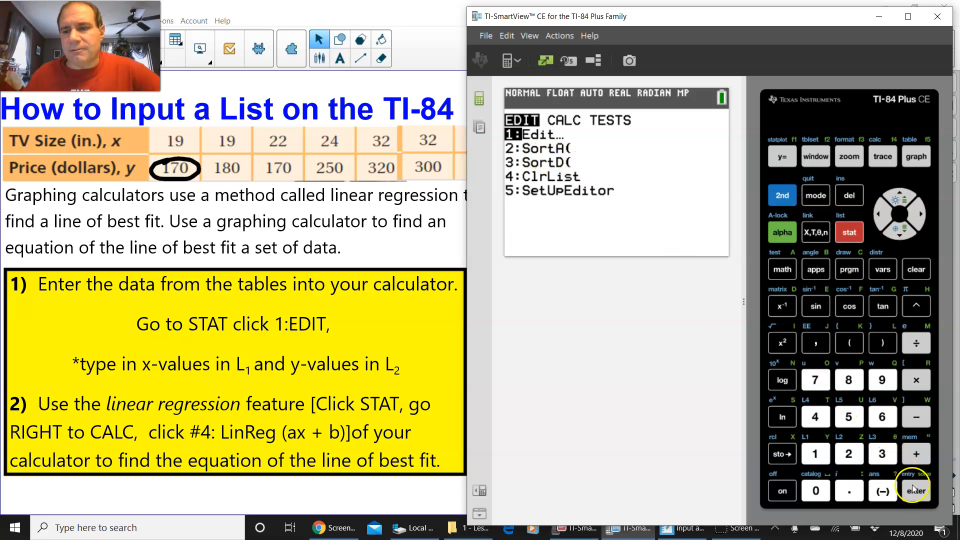
click(916, 490)
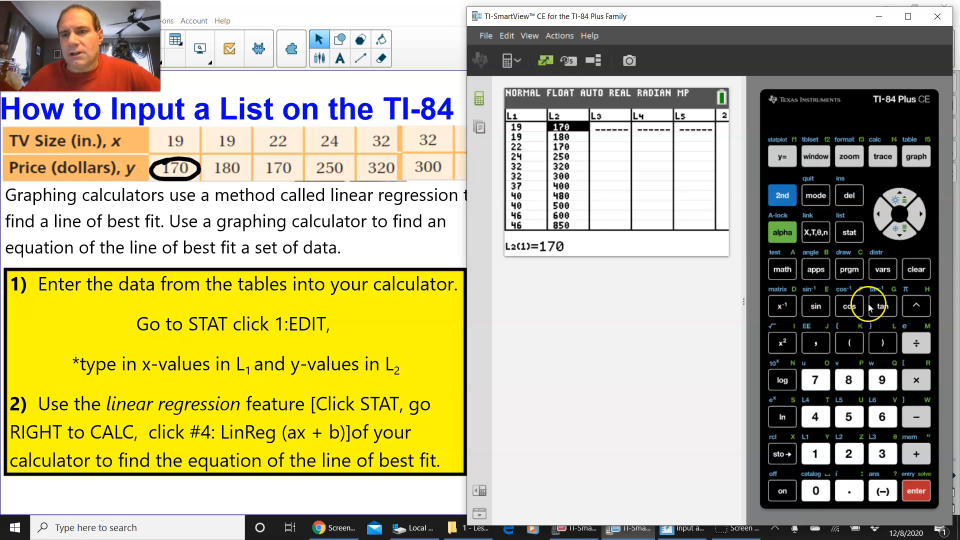
mouse_move(905, 195)
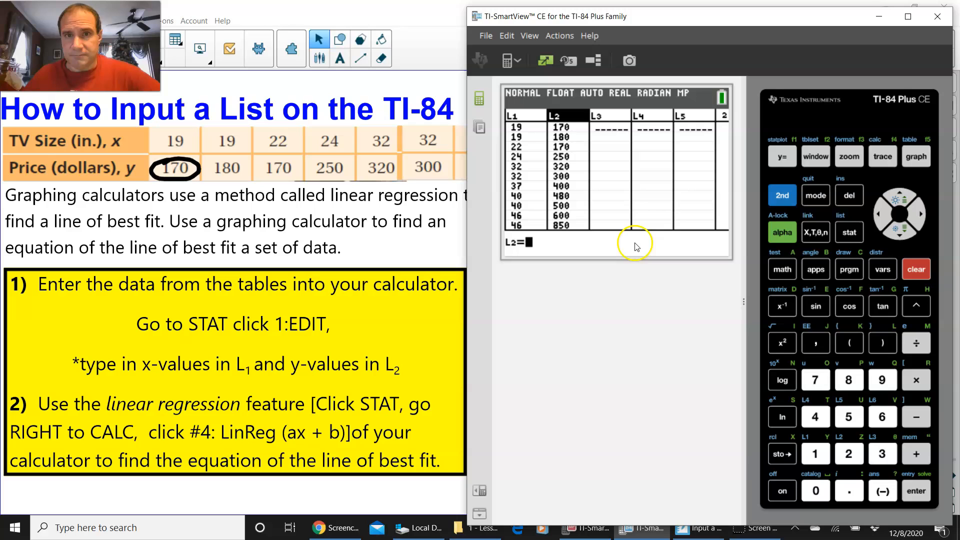
mouse_move(917, 454)
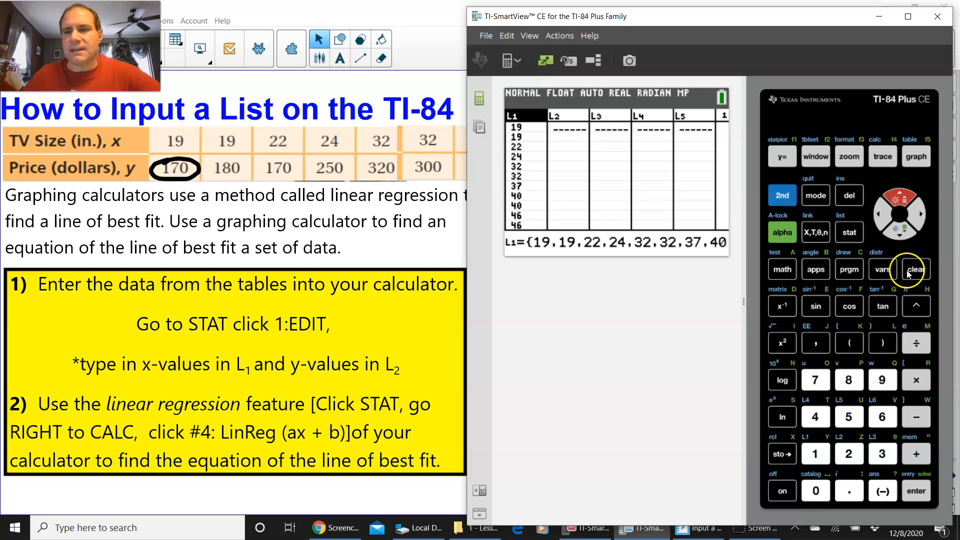
Step: Empty list L1's values, then return to the statistics list menu
click(916, 269)
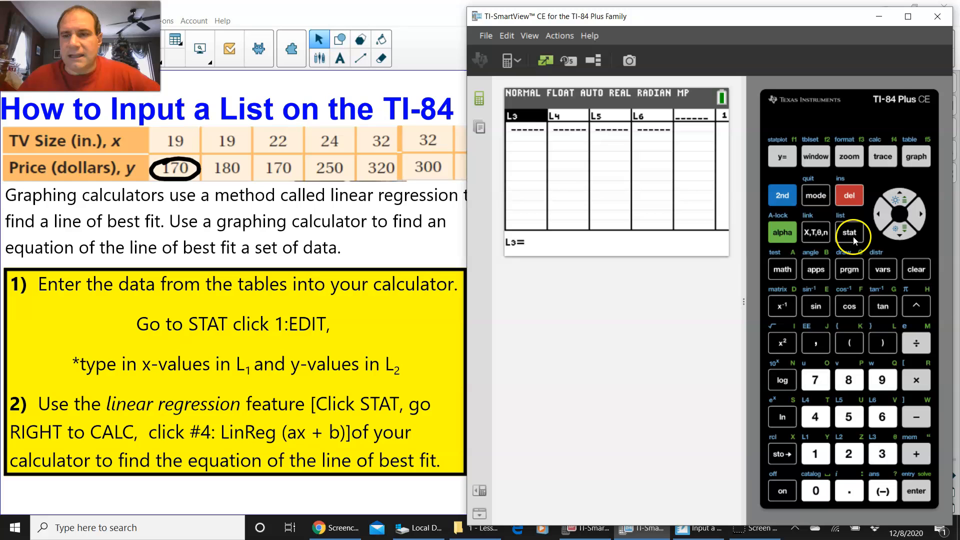
click(850, 232)
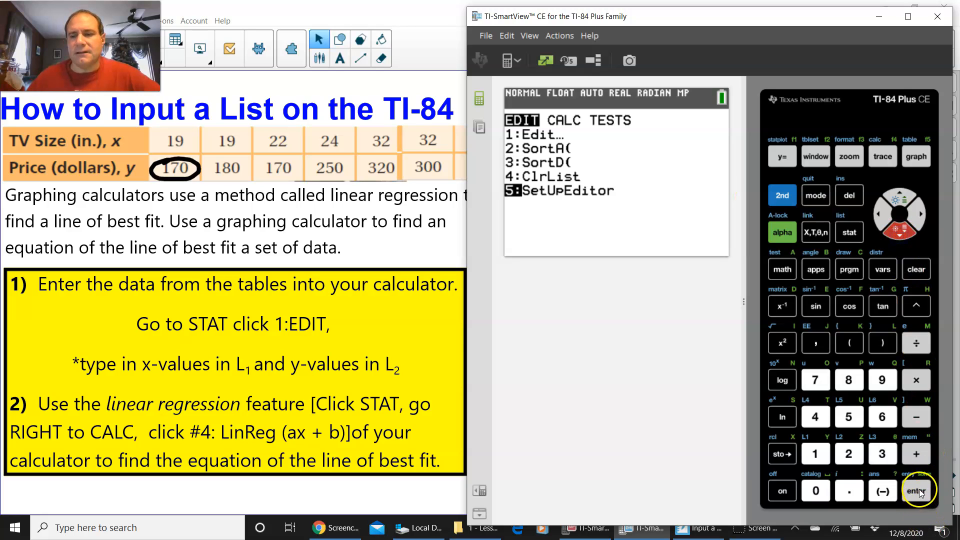
Step: Run 5:SetUpEditor until it reports Done, then return to the stat menu
click(916, 490)
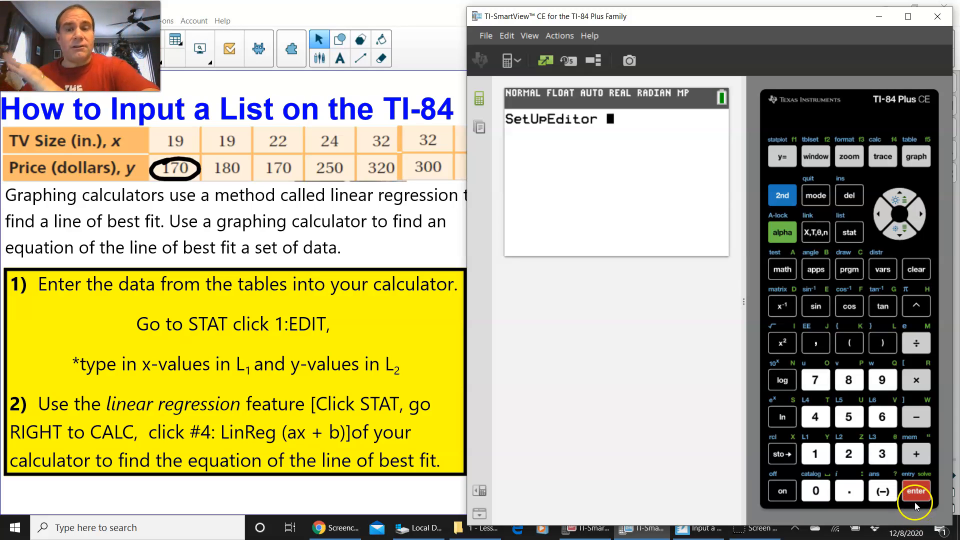
click(915, 490)
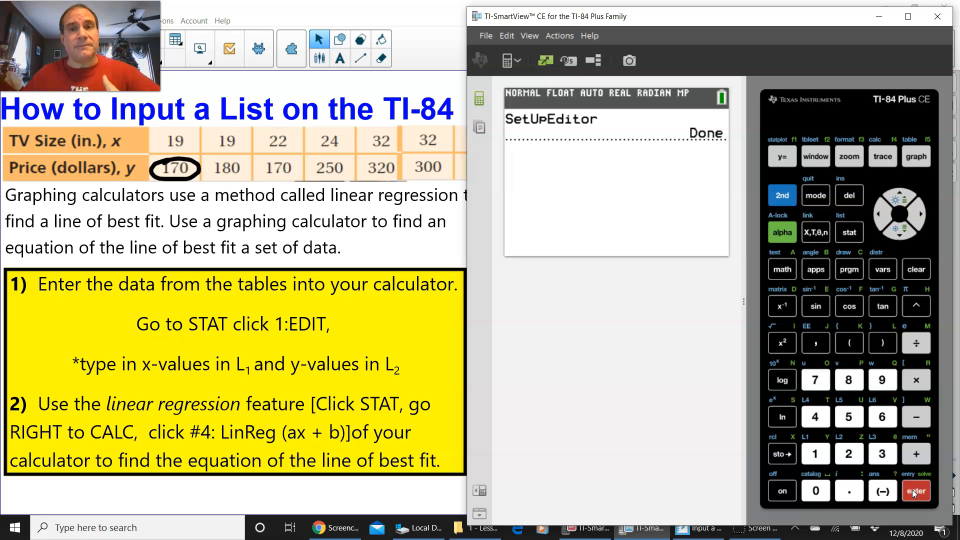
click(849, 231)
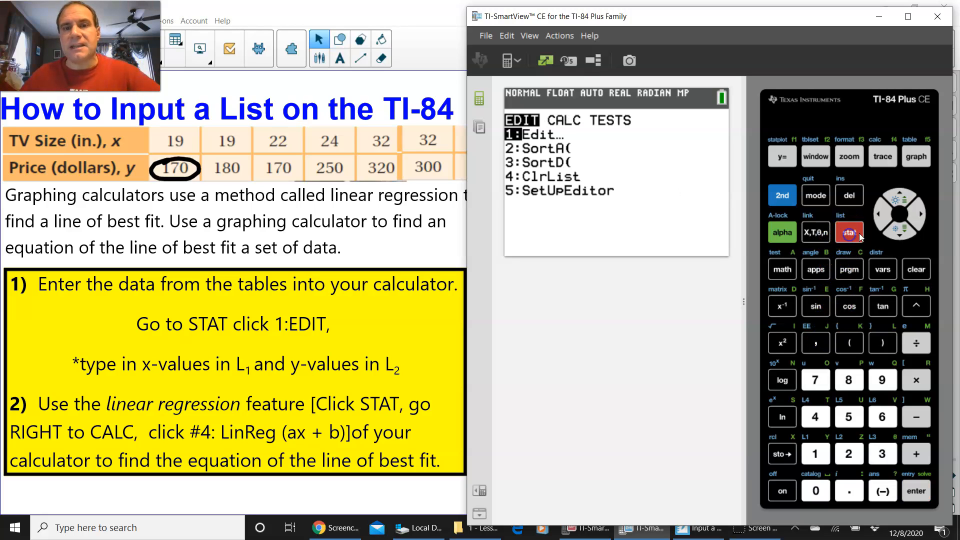